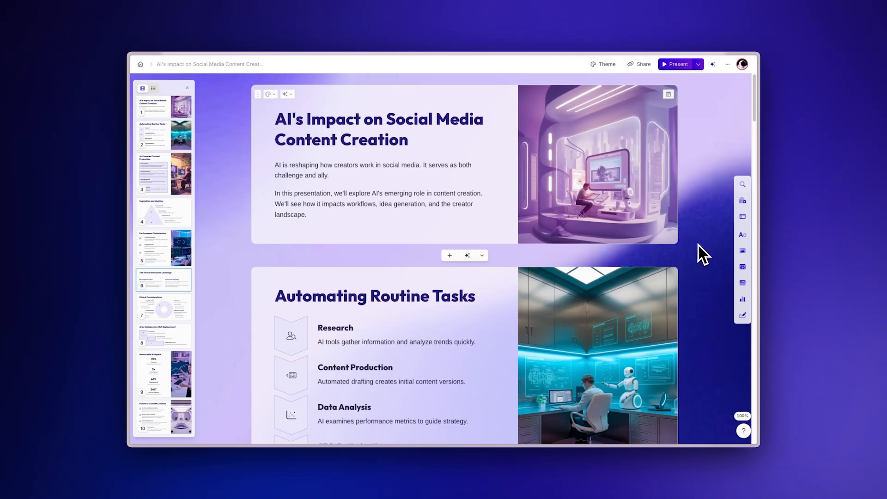
- Preview the finished AI social media deck and Forbes article, then return to Documents
scroll("down", 3)
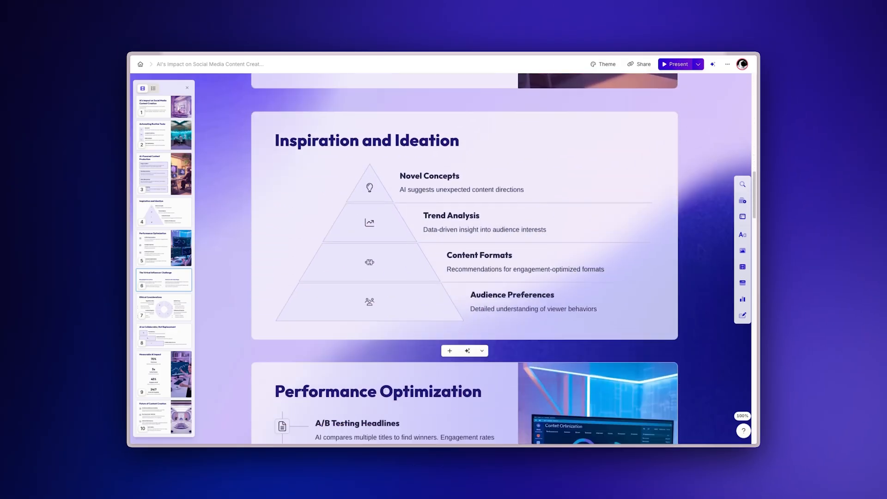
scroll("down", 3)
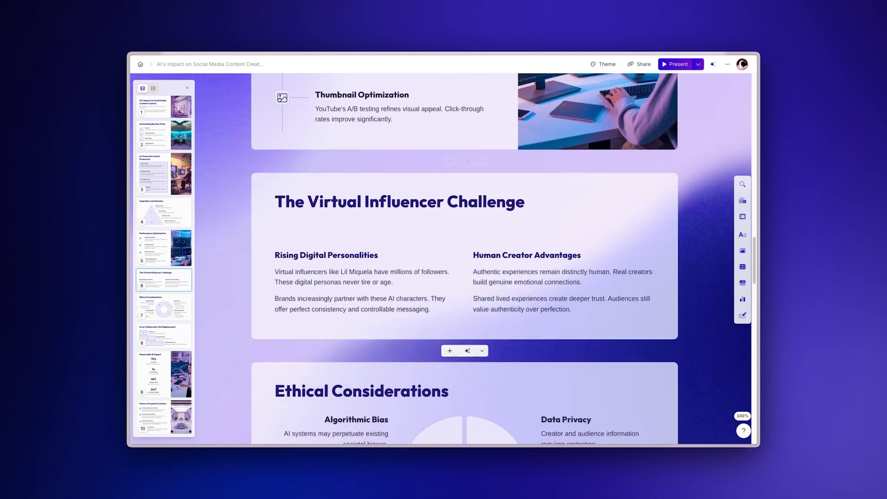
scroll("down", 3)
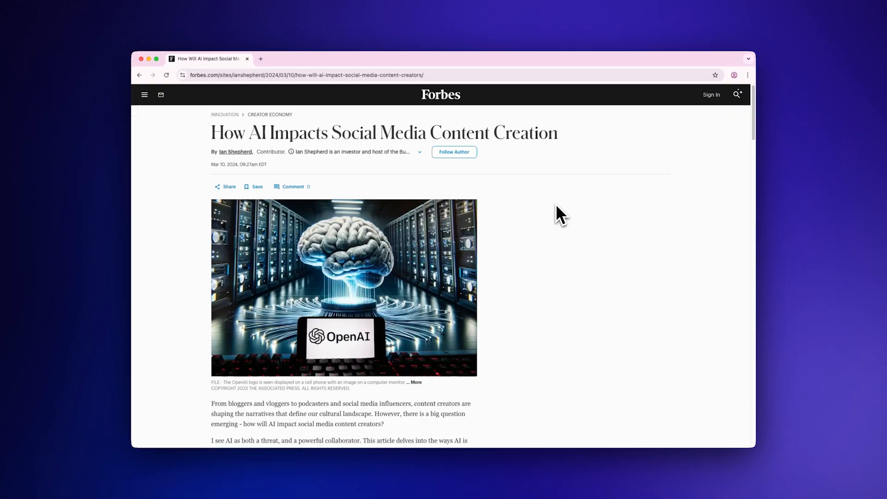
right_click(310, 75)
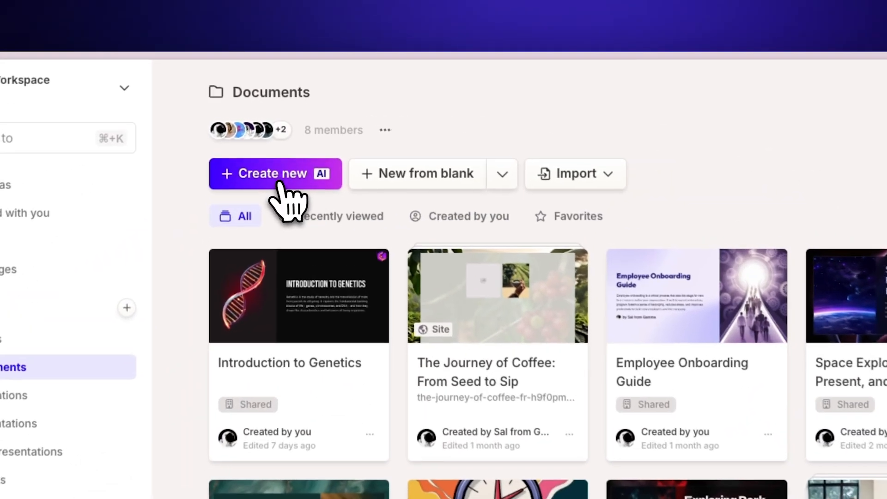
- Import the Forbes article on AI and social media content creation into Gamma from its URL
left_click(274, 174)
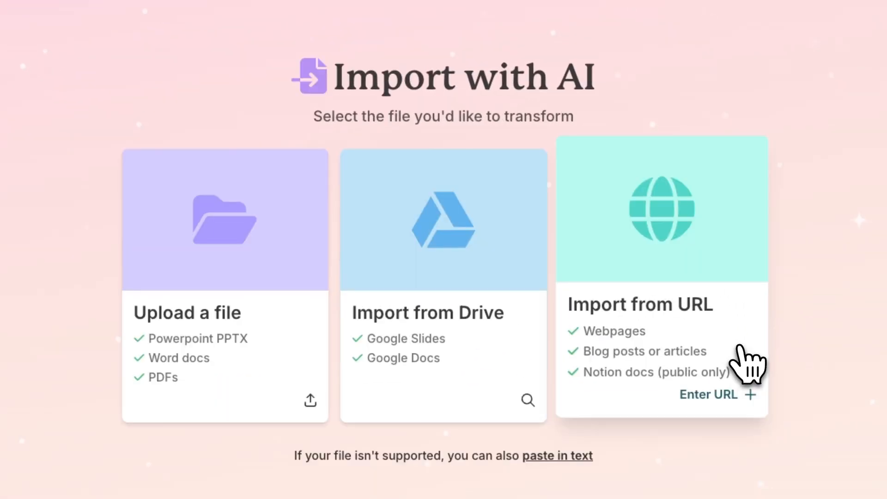
left_click(708, 394)
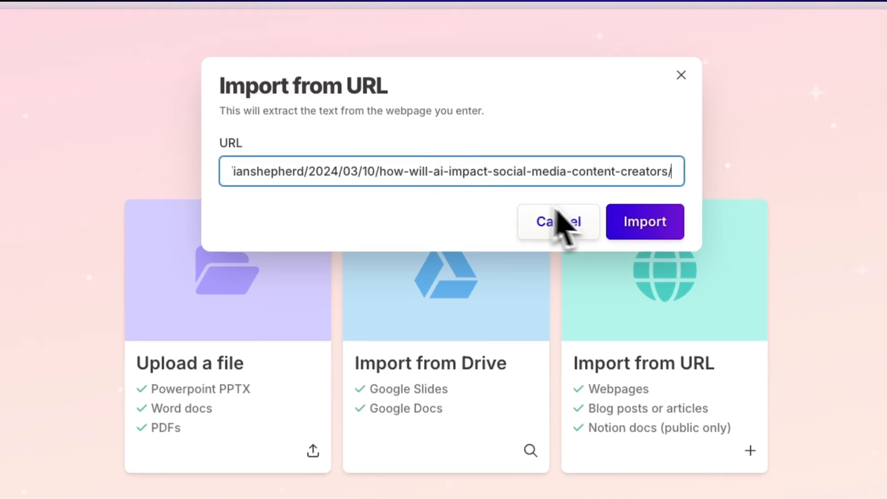
left_click(644, 221)
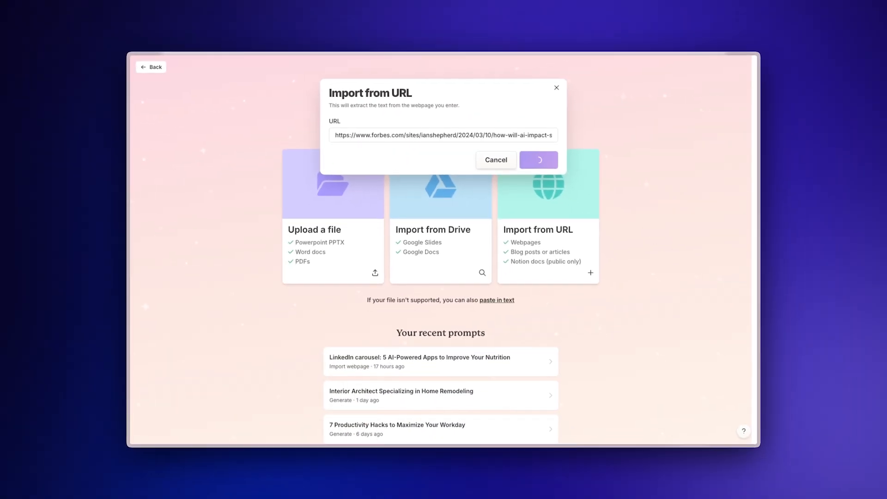
left_click(538, 160)
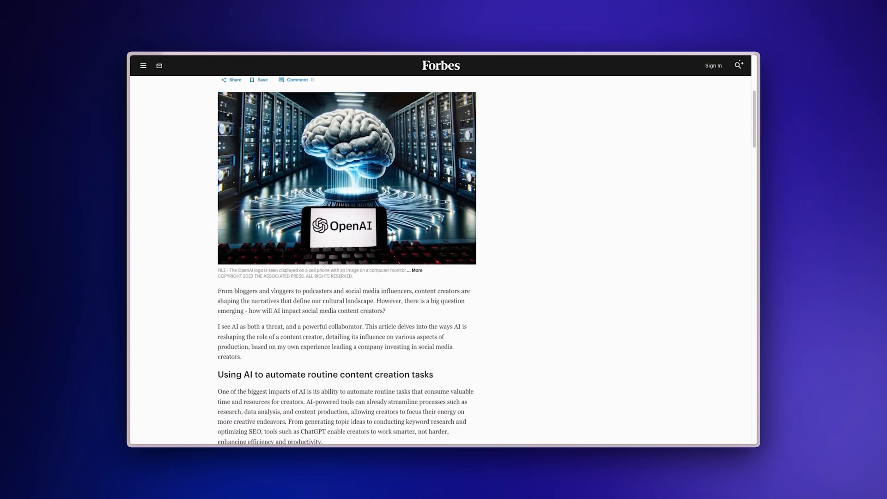
- Scroll through the Forbes article and the ScienceDirect artificial intelligence article preview
scroll("down", 3)
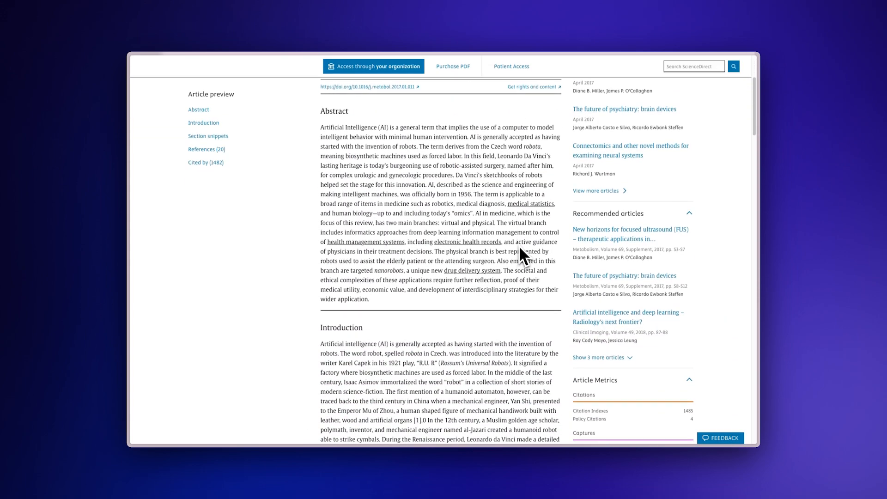
scroll("down", 3)
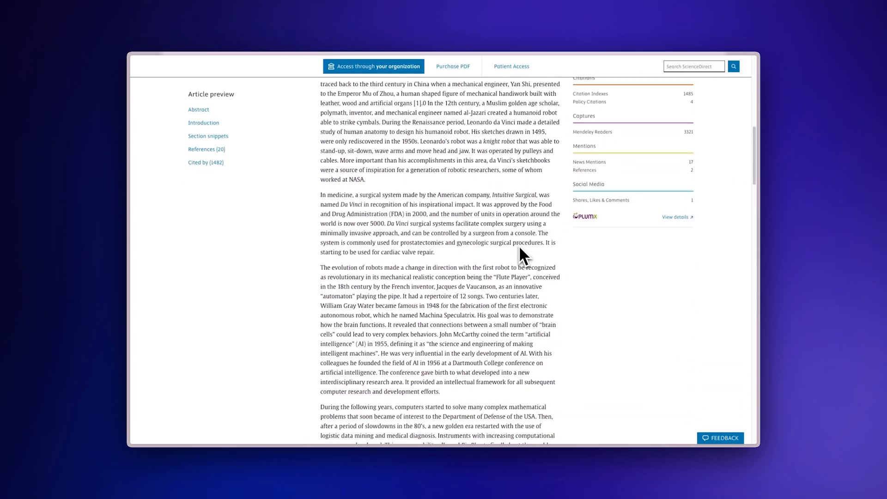
scroll("down", 3)
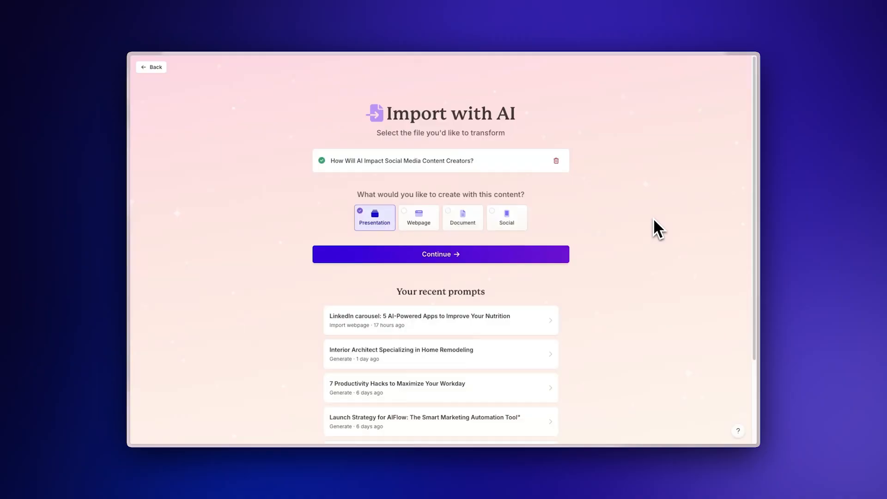
- Continue with Presentation output, keep Freeform card splitting, and raise the card count to 10
left_click(440, 254)
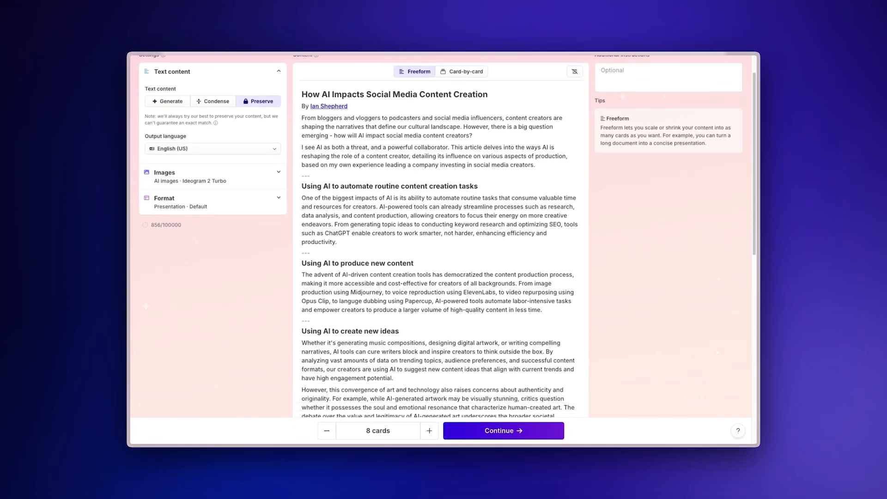
scroll("down", 3)
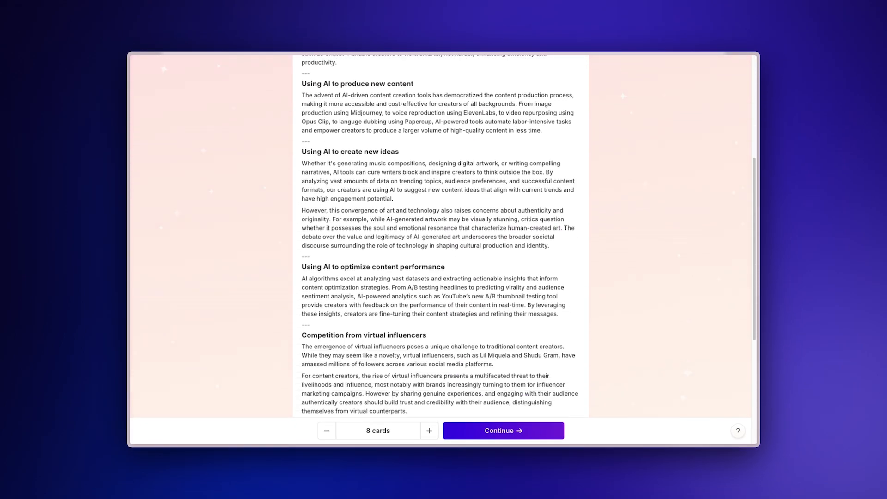
scroll("down", 3)
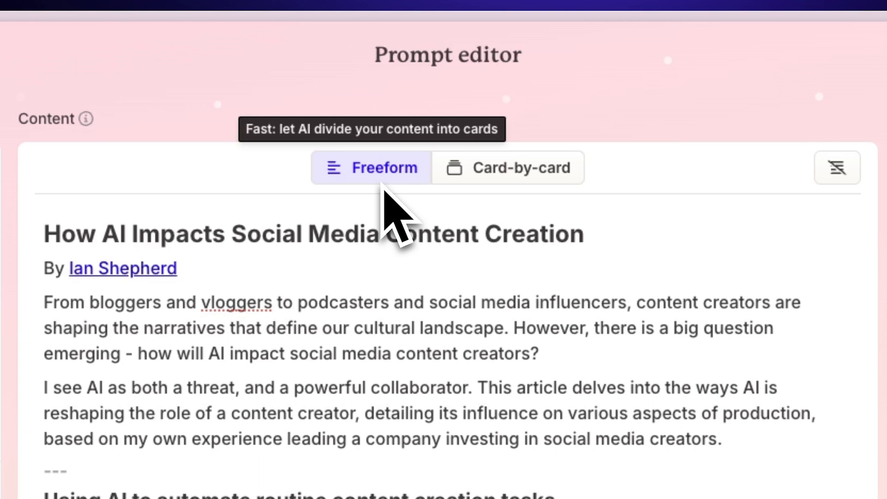
left_click(508, 168)
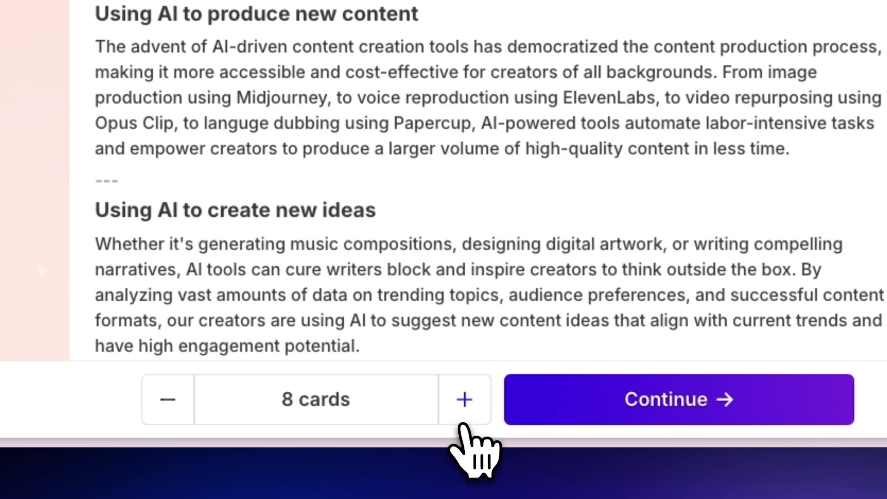
left_click(465, 399)
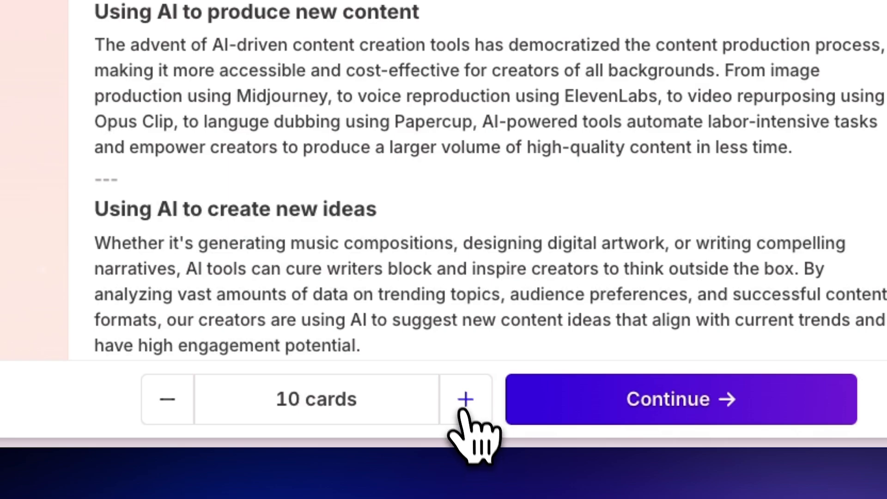
left_click(681, 398)
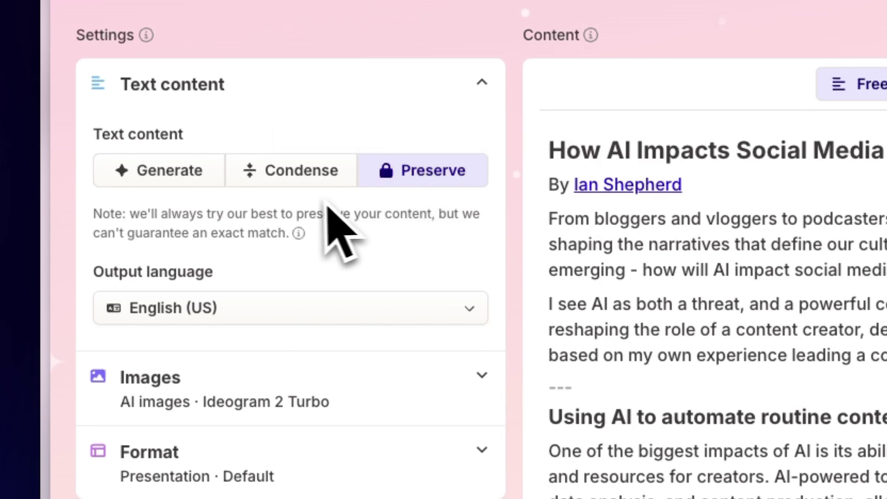
- Use Generate mode at medium length for Tech enthusiasts, business tone, with AI images
left_click(159, 171)
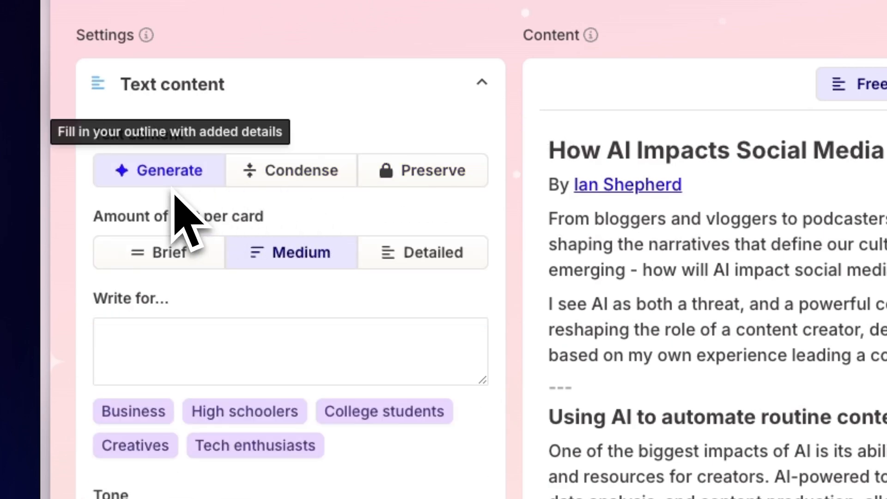
mouse_move(176, 211)
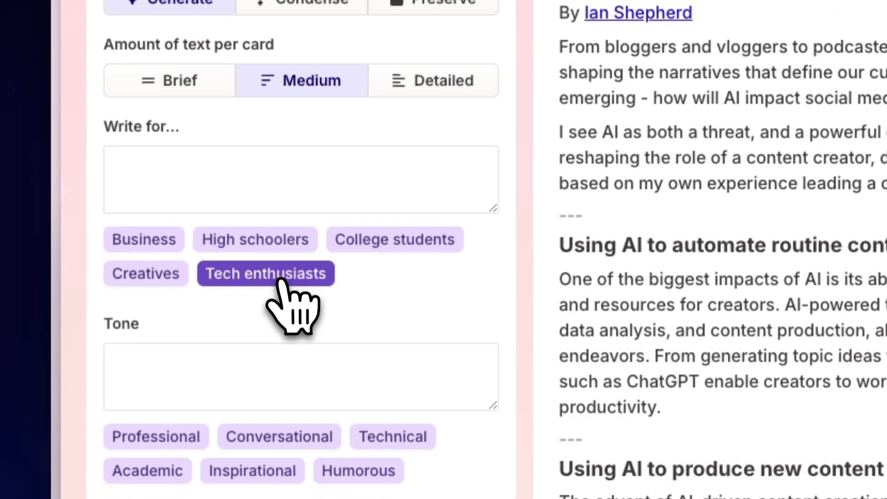
left_click(157, 344)
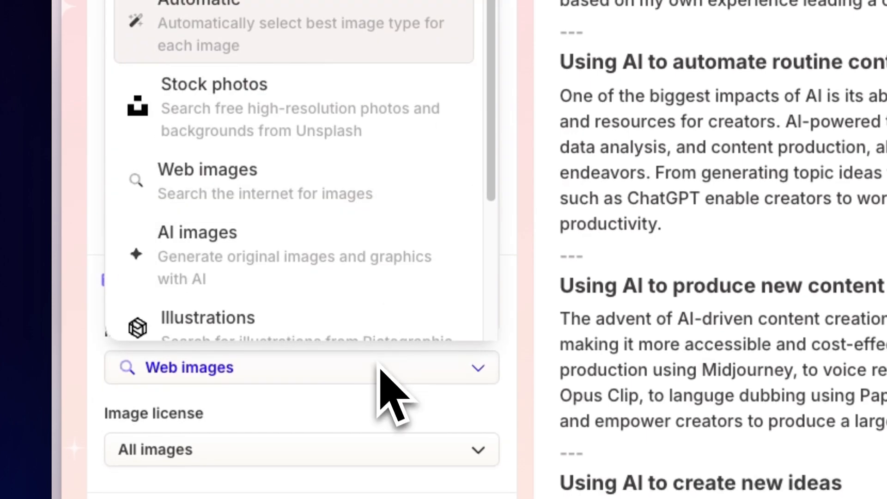
mouse_move(320, 194)
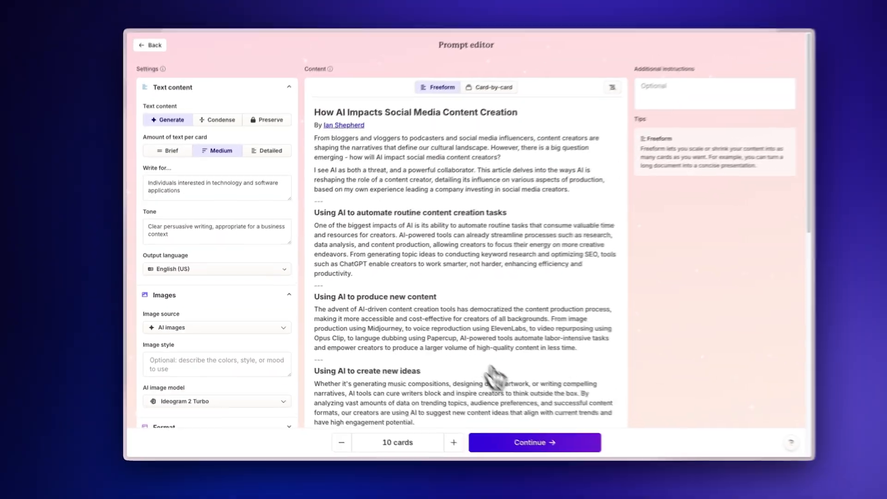
left_click(535, 442)
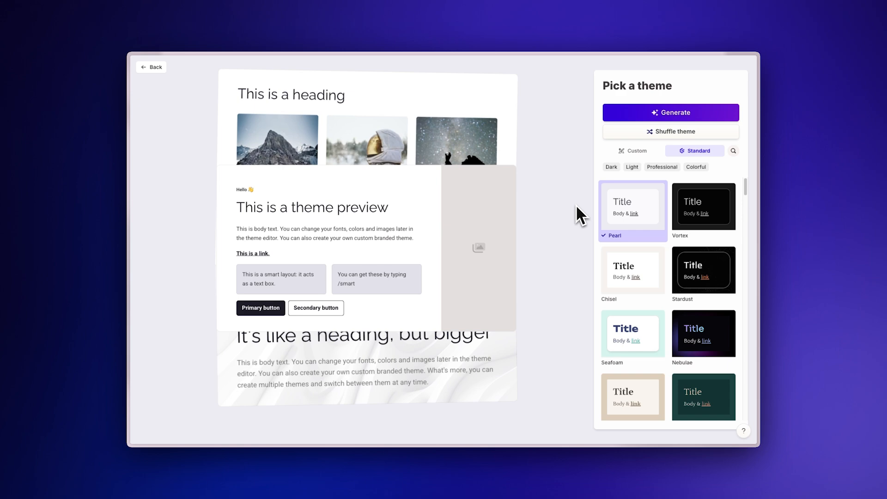
- Preview the Gamma Dark, Coal and custom themes, then apply the purple Iris theme
left_click(632, 333)
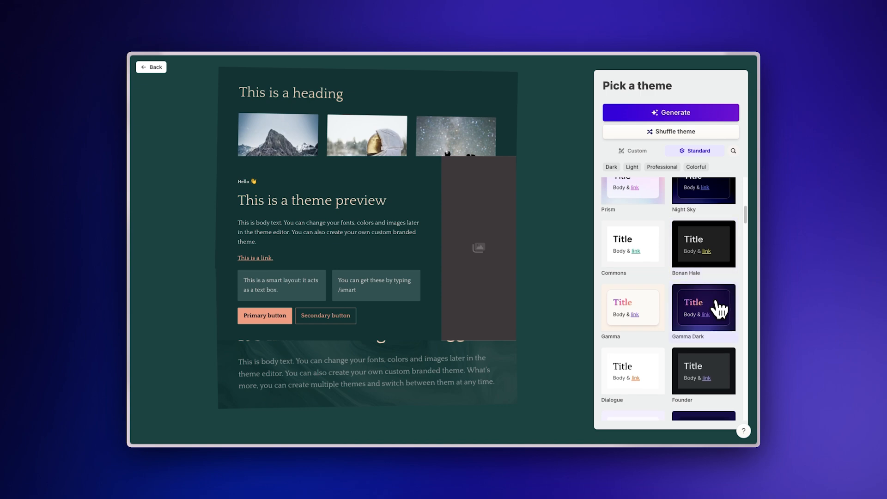
left_click(703, 307)
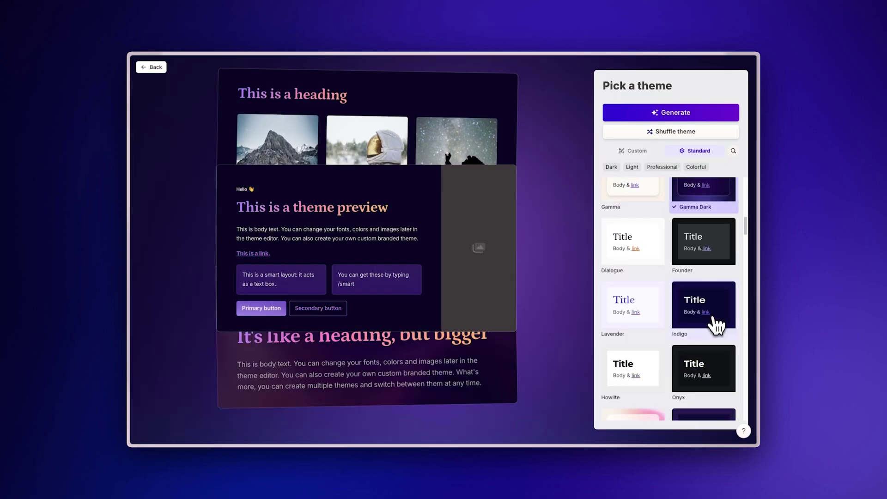
left_click(703, 390)
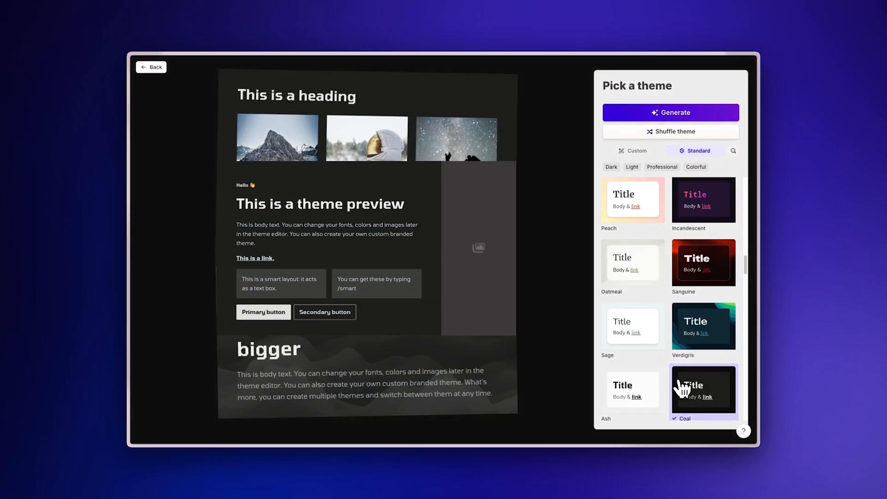
left_click(631, 151)
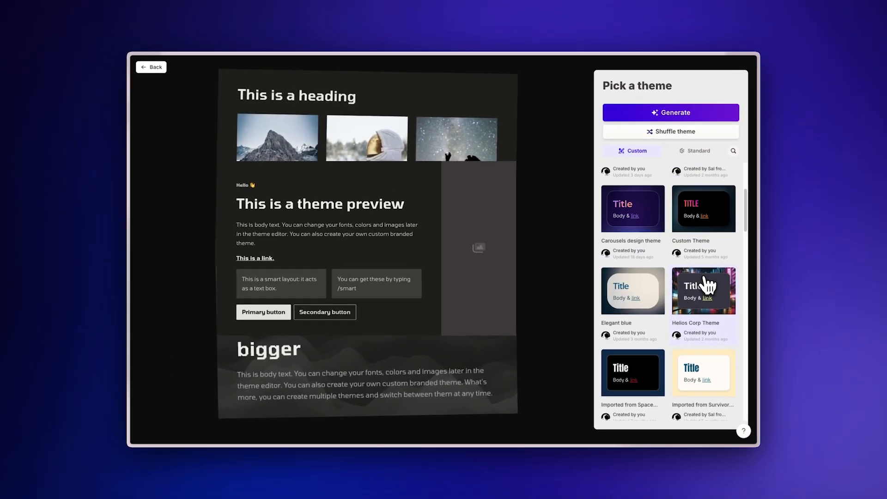
scroll("down", 3)
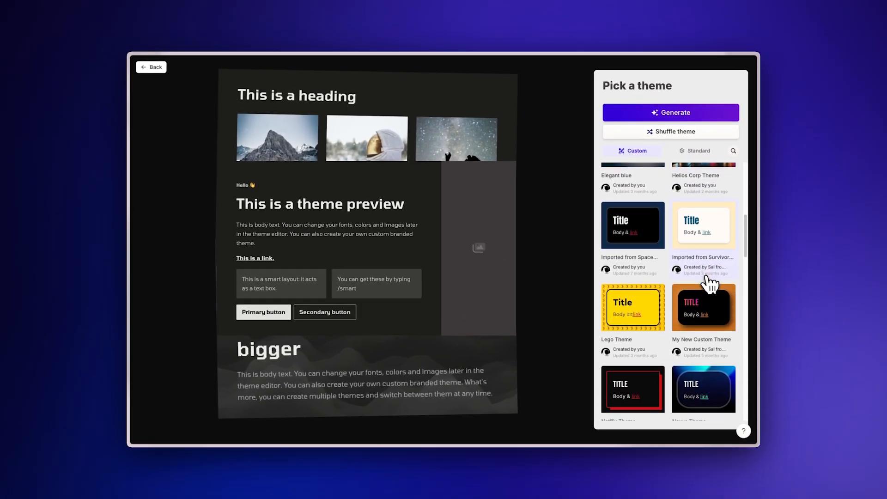
left_click(695, 150)
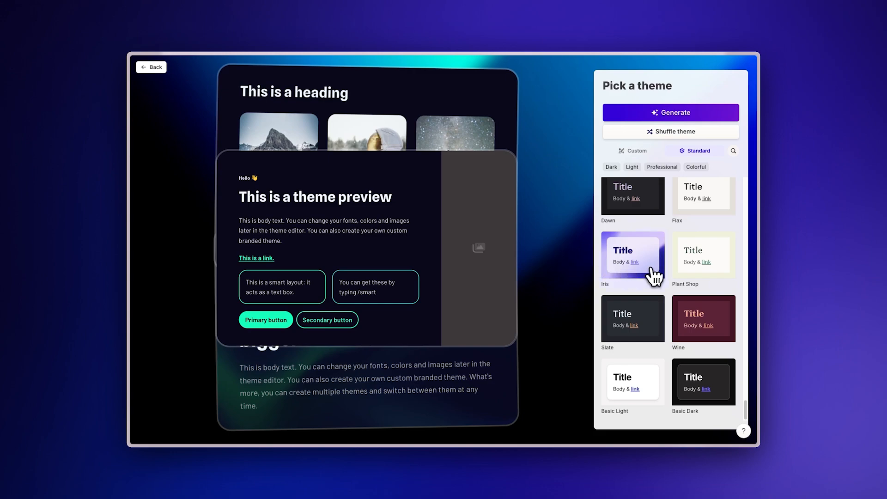
left_click(671, 112)
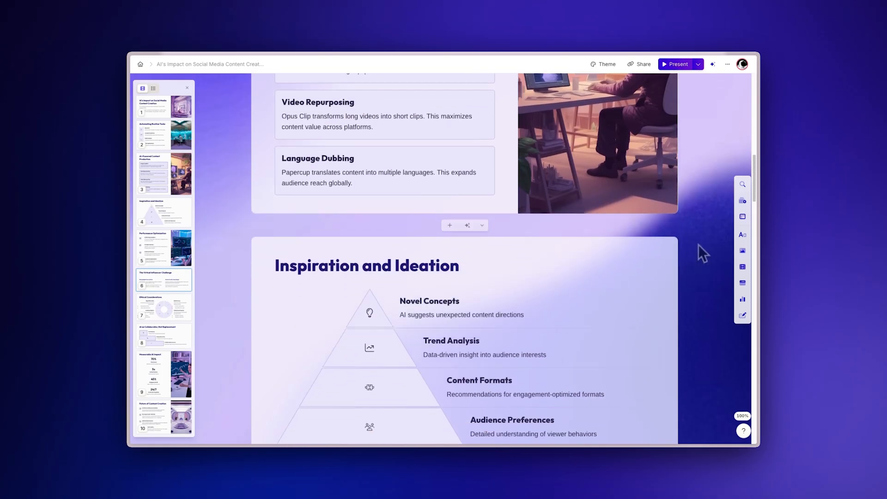
- Simplify the Image Creation card's language and give Inspiration and Ideation a grid layout
scroll("down", 3)
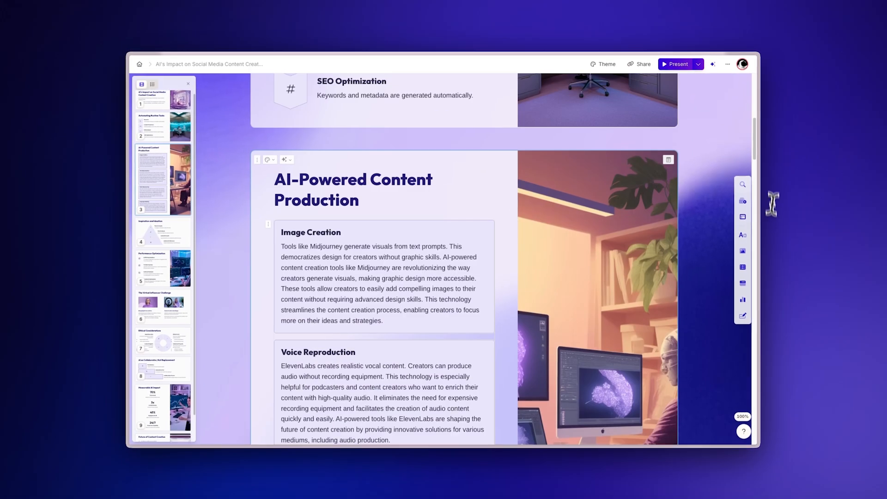
left_click(284, 159)
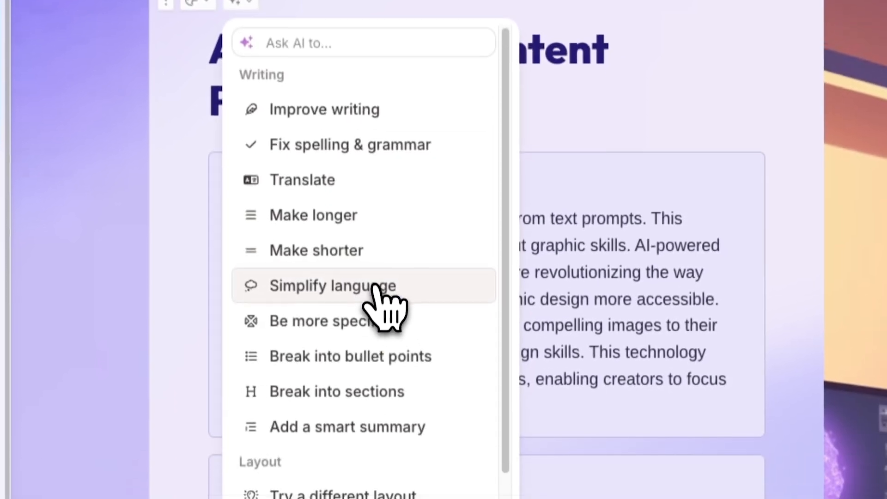
left_click(332, 285)
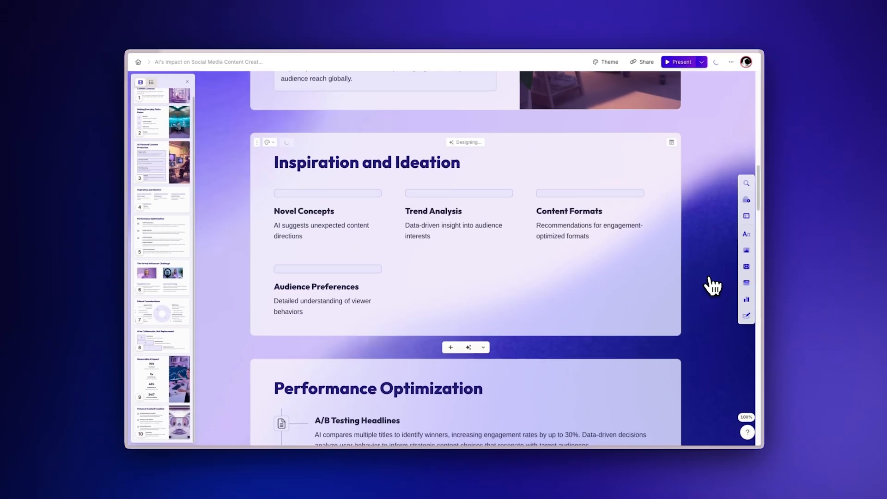
left_click(746, 250)
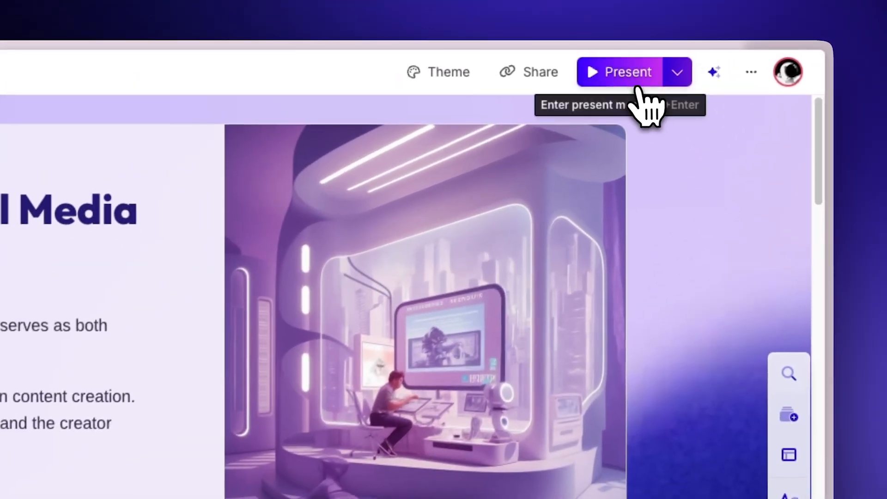
- Copy the deck's public link and publish it to LinkedIn with the suggested caption
left_click(629, 71)
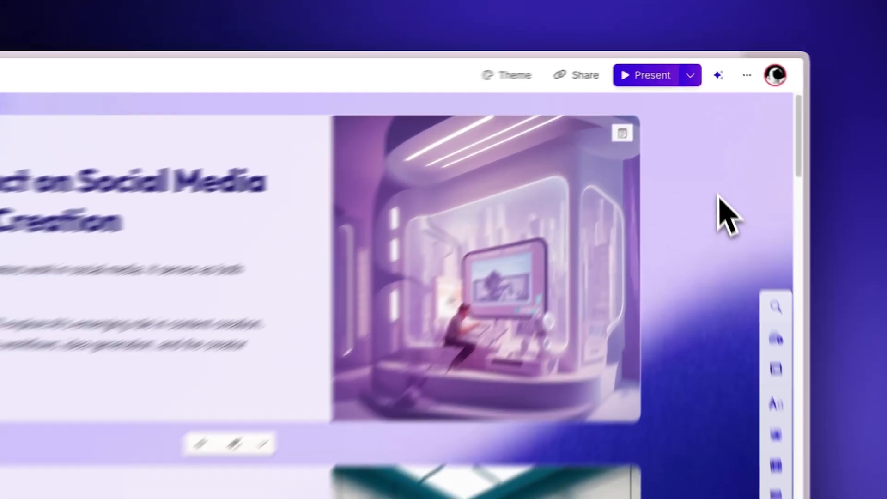
left_click(585, 75)
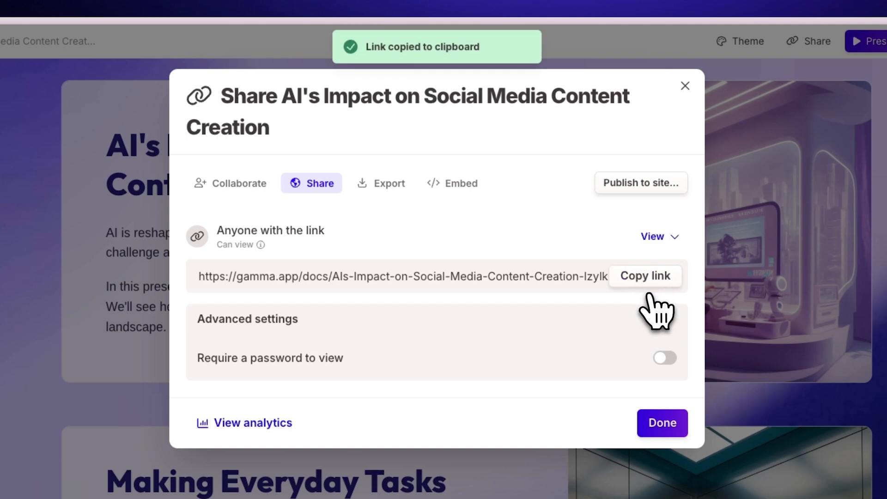
left_click(389, 183)
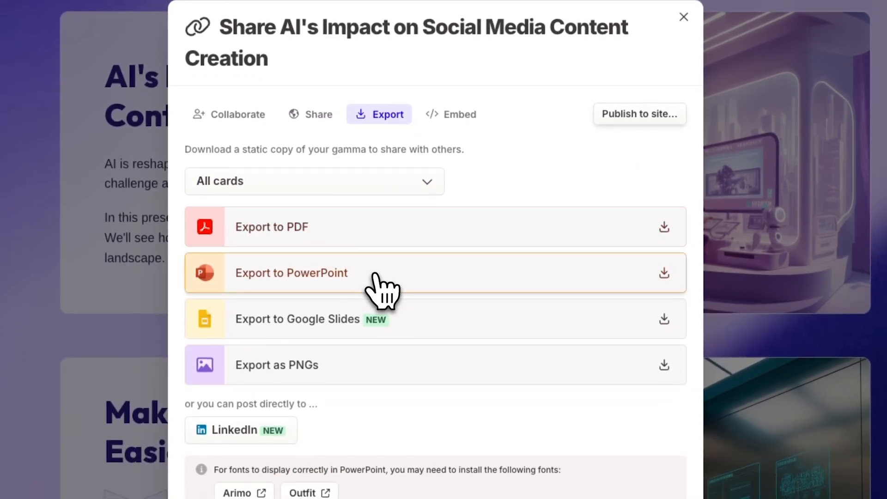
mouse_move(344, 377)
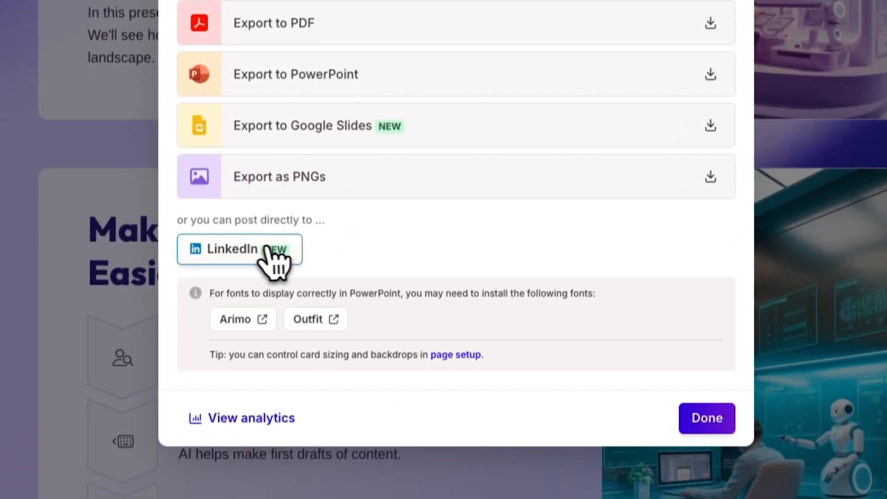
left_click(232, 249)
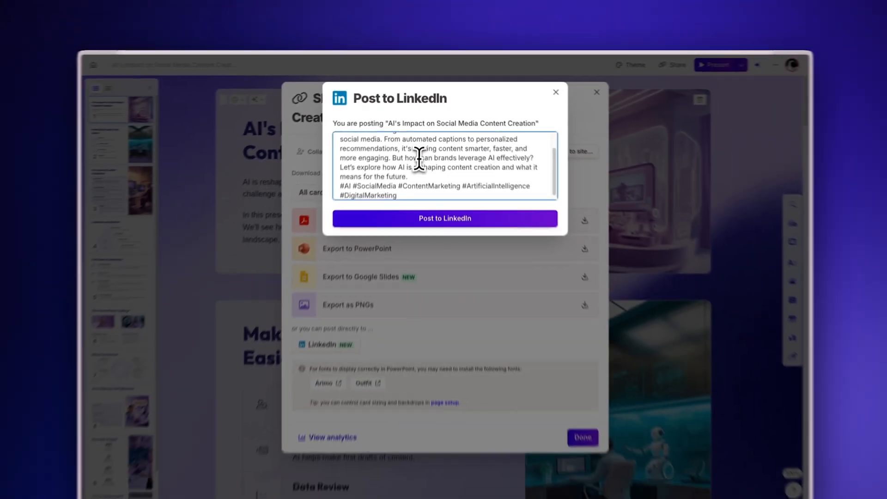
left_click(444, 219)
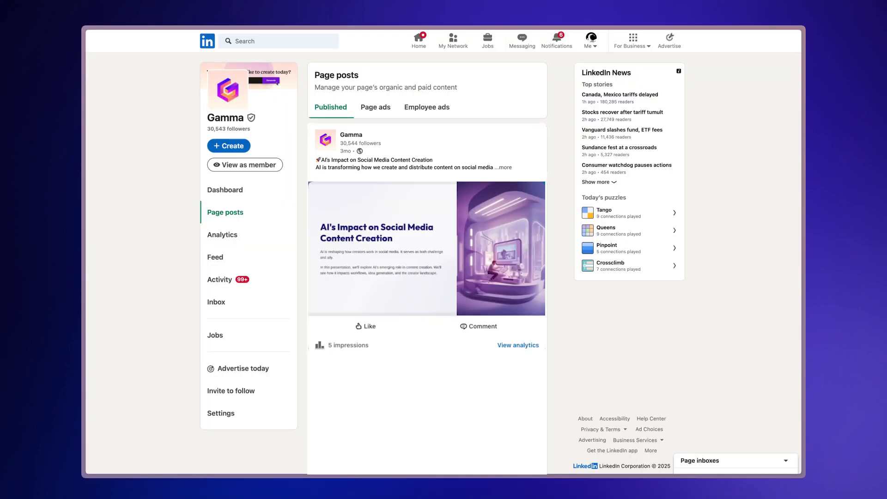
- Page through the LinkedIn and X post carousels, then open the deck in Google Slides
left_click(532, 248)
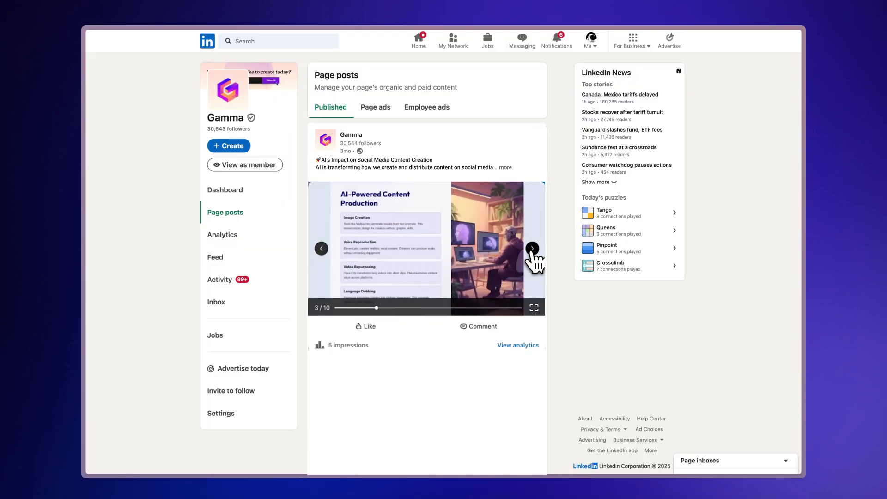
left_click(532, 248)
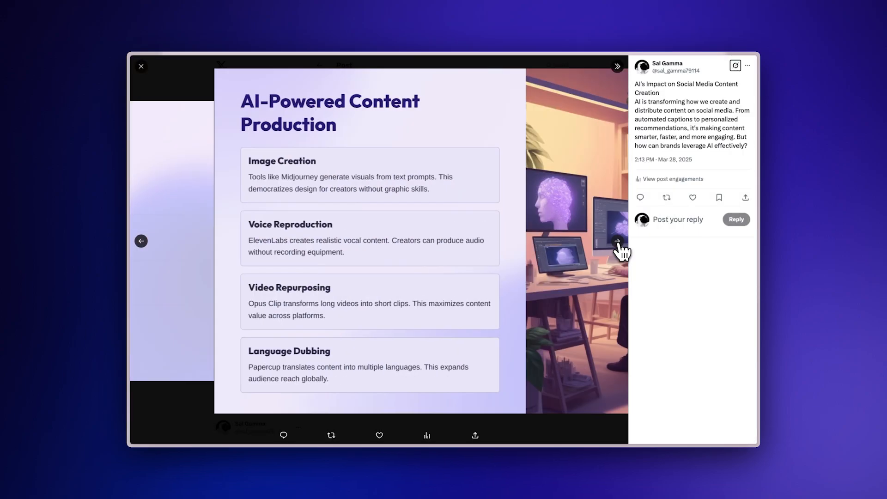
left_click(141, 66)
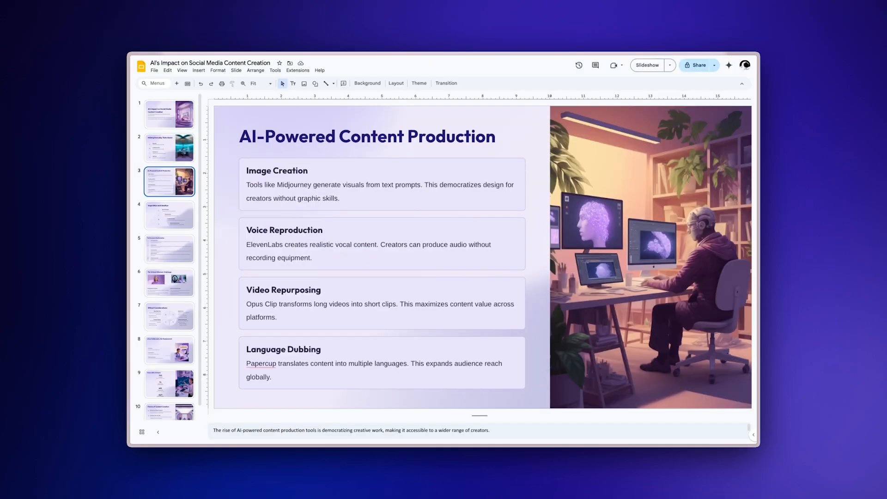